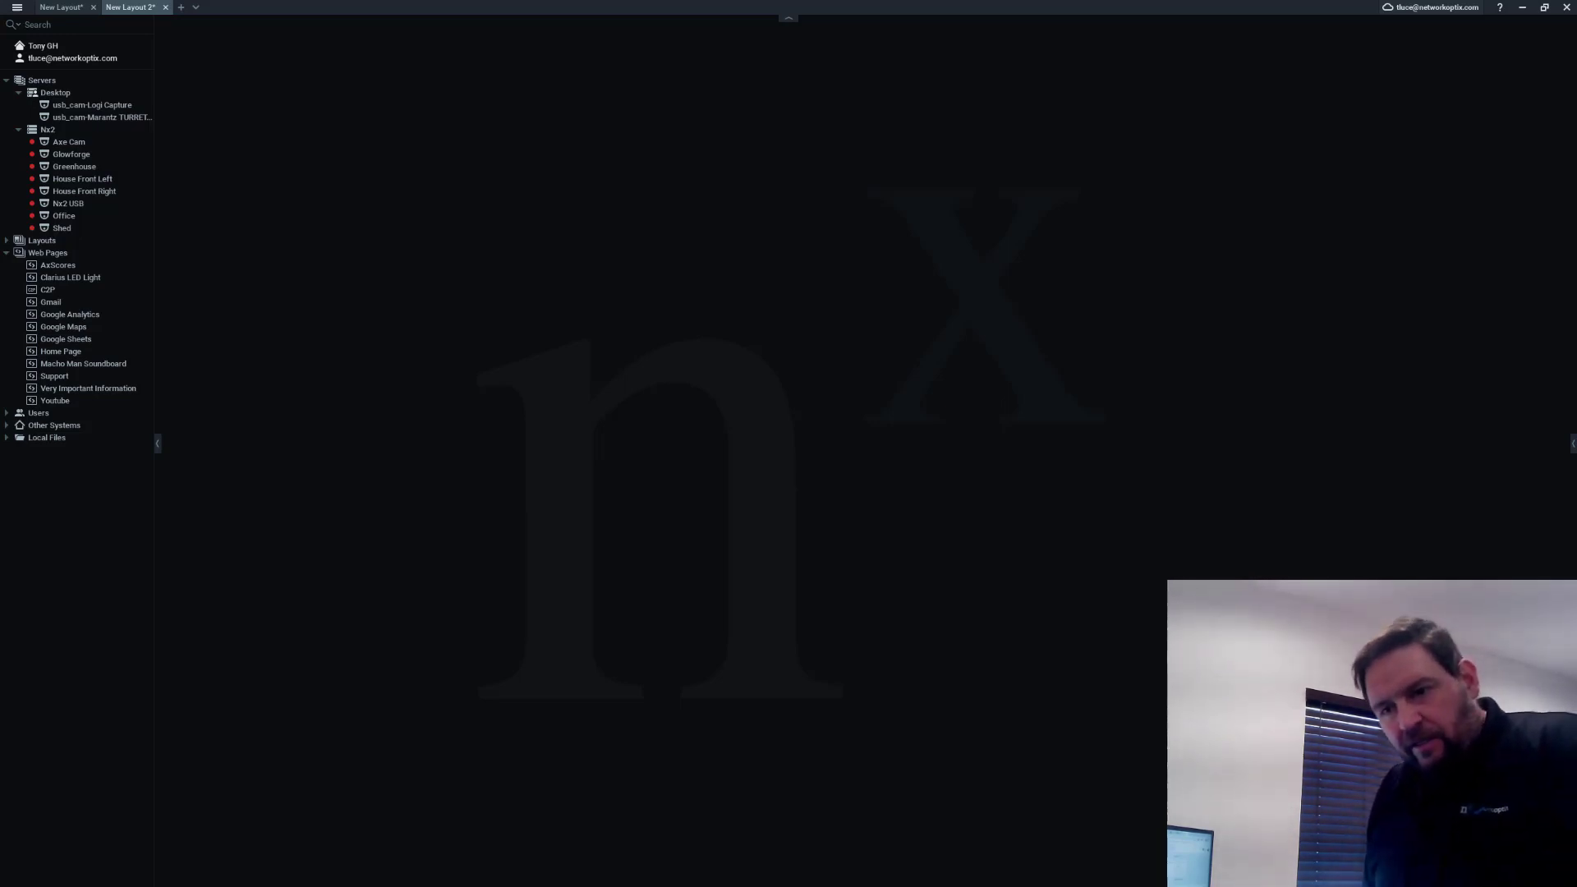
Show the YouTube web page from the Web Pages tree in the empty layout
double_click(54, 399)
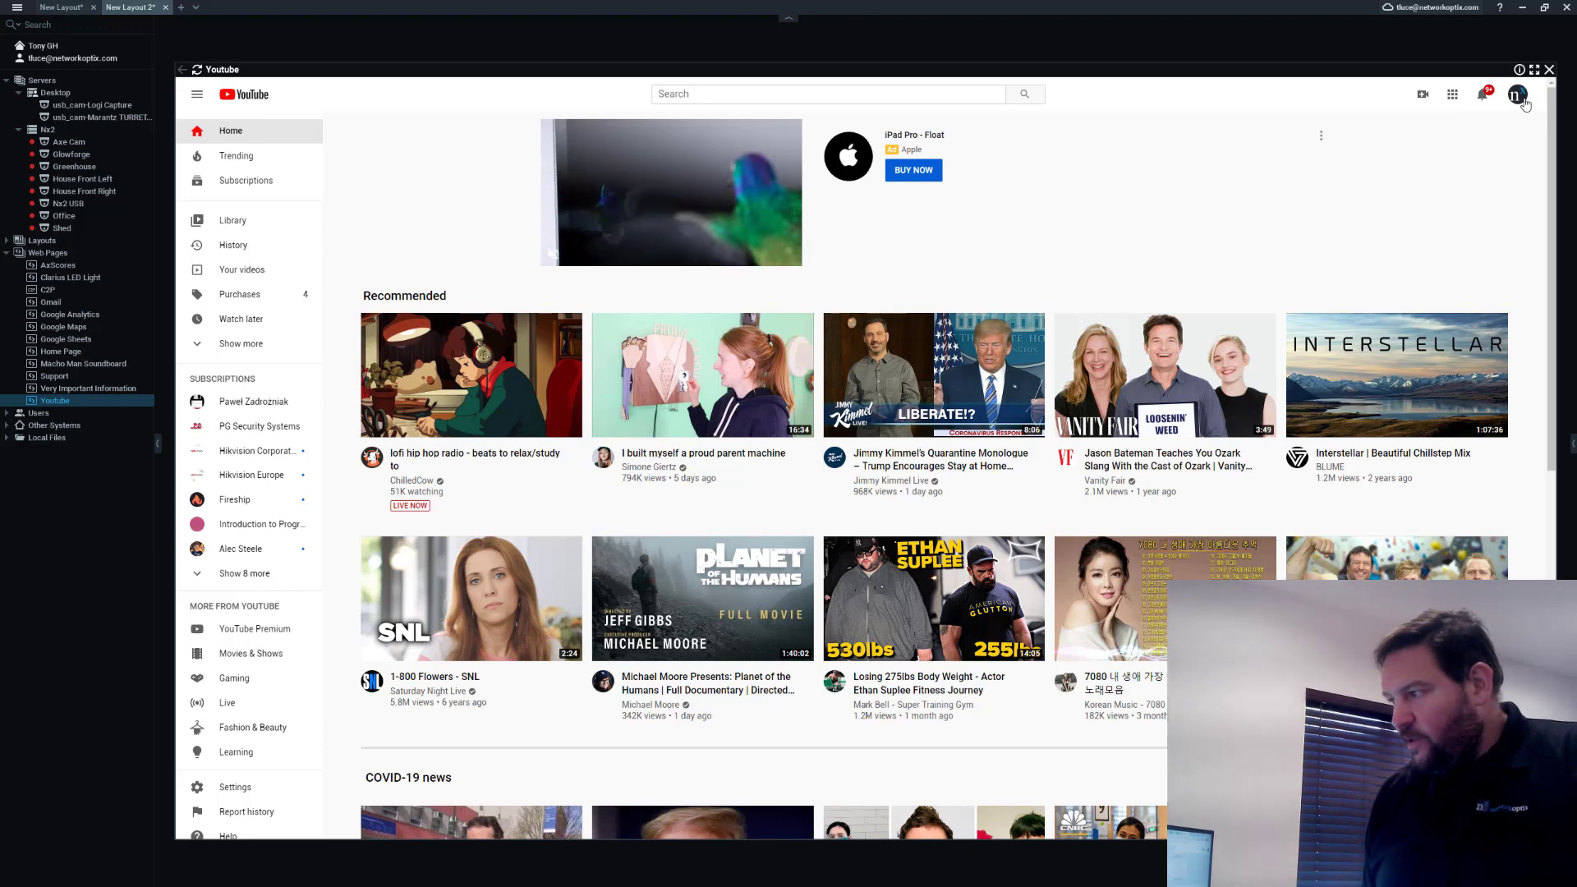
Go through YouTube Studio's dashboard to the Health Monitoring - Nx Witness v4.1 watch page
click(1516, 93)
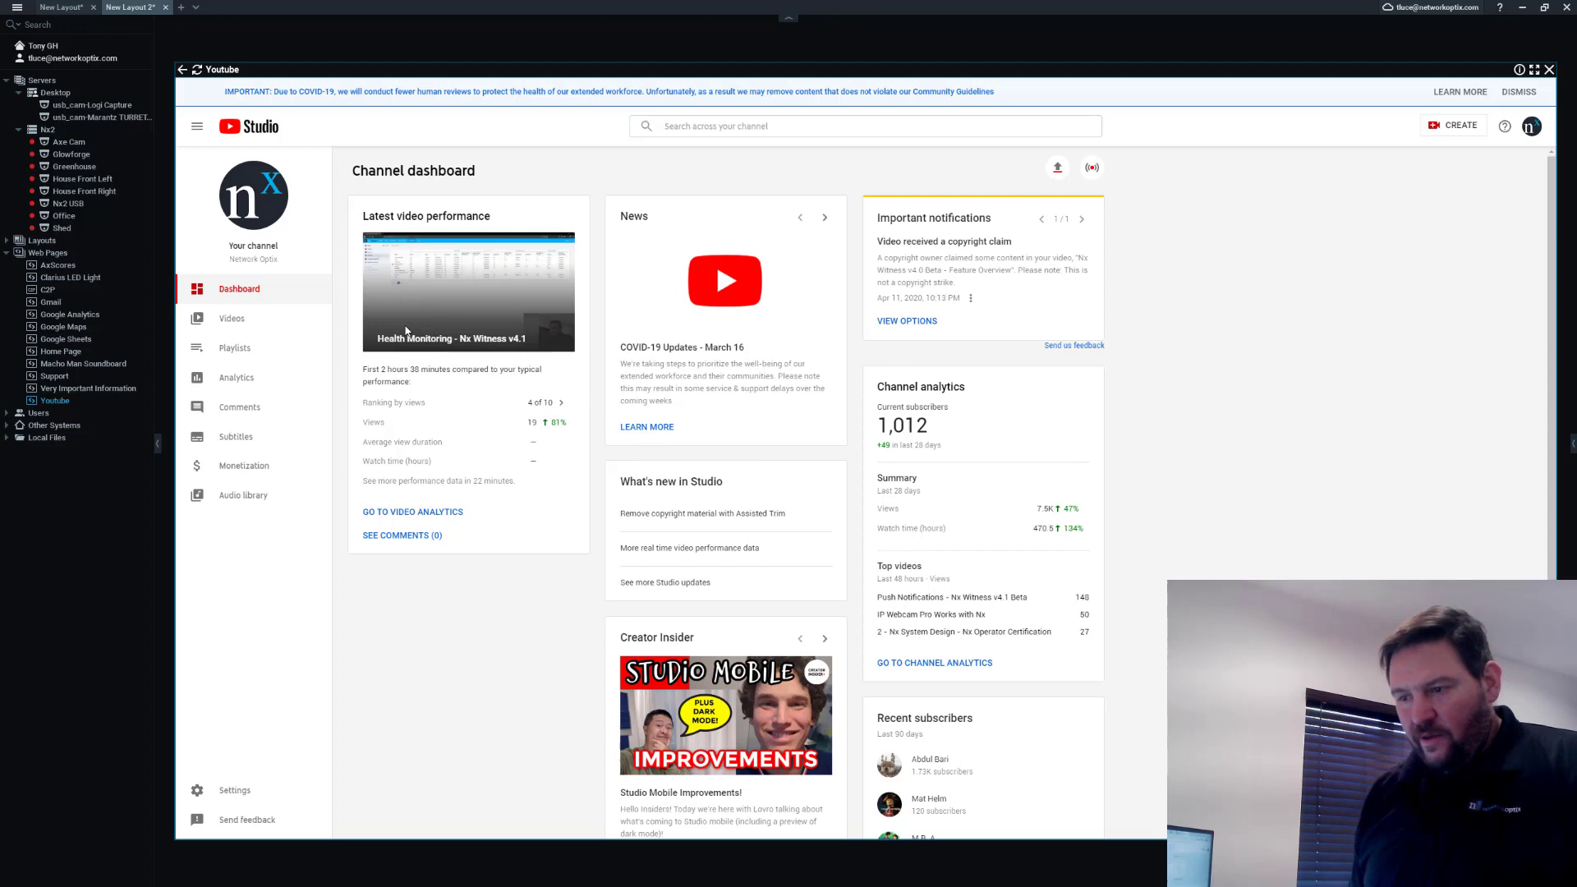
mouse_move(545, 220)
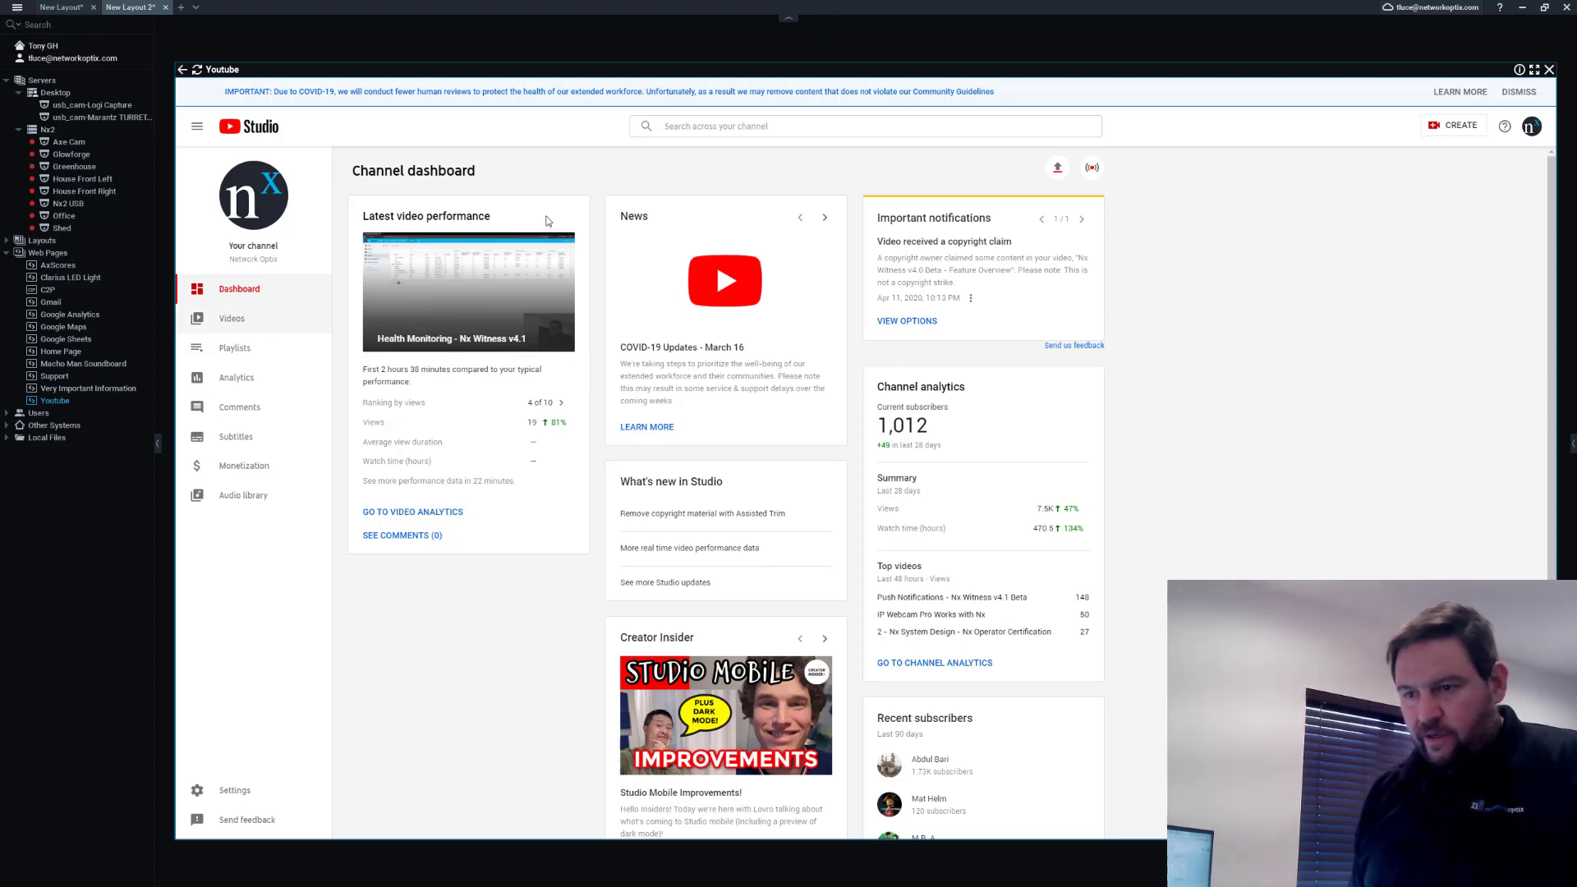
click(232, 319)
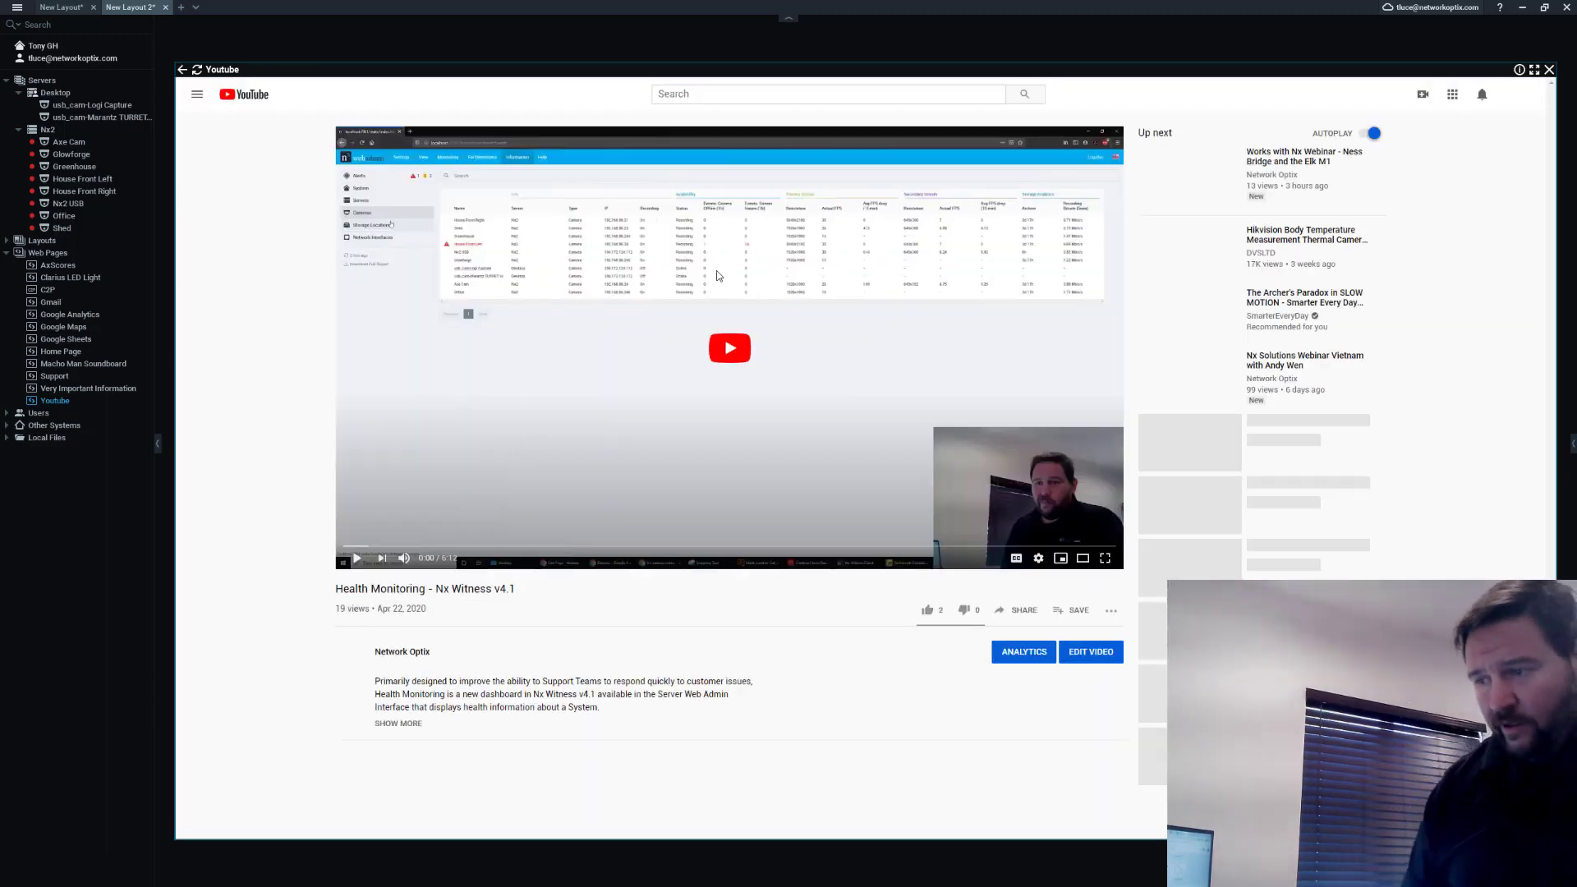
Play the Health Monitoring video and jump ahead to the camera grid part
click(729, 348)
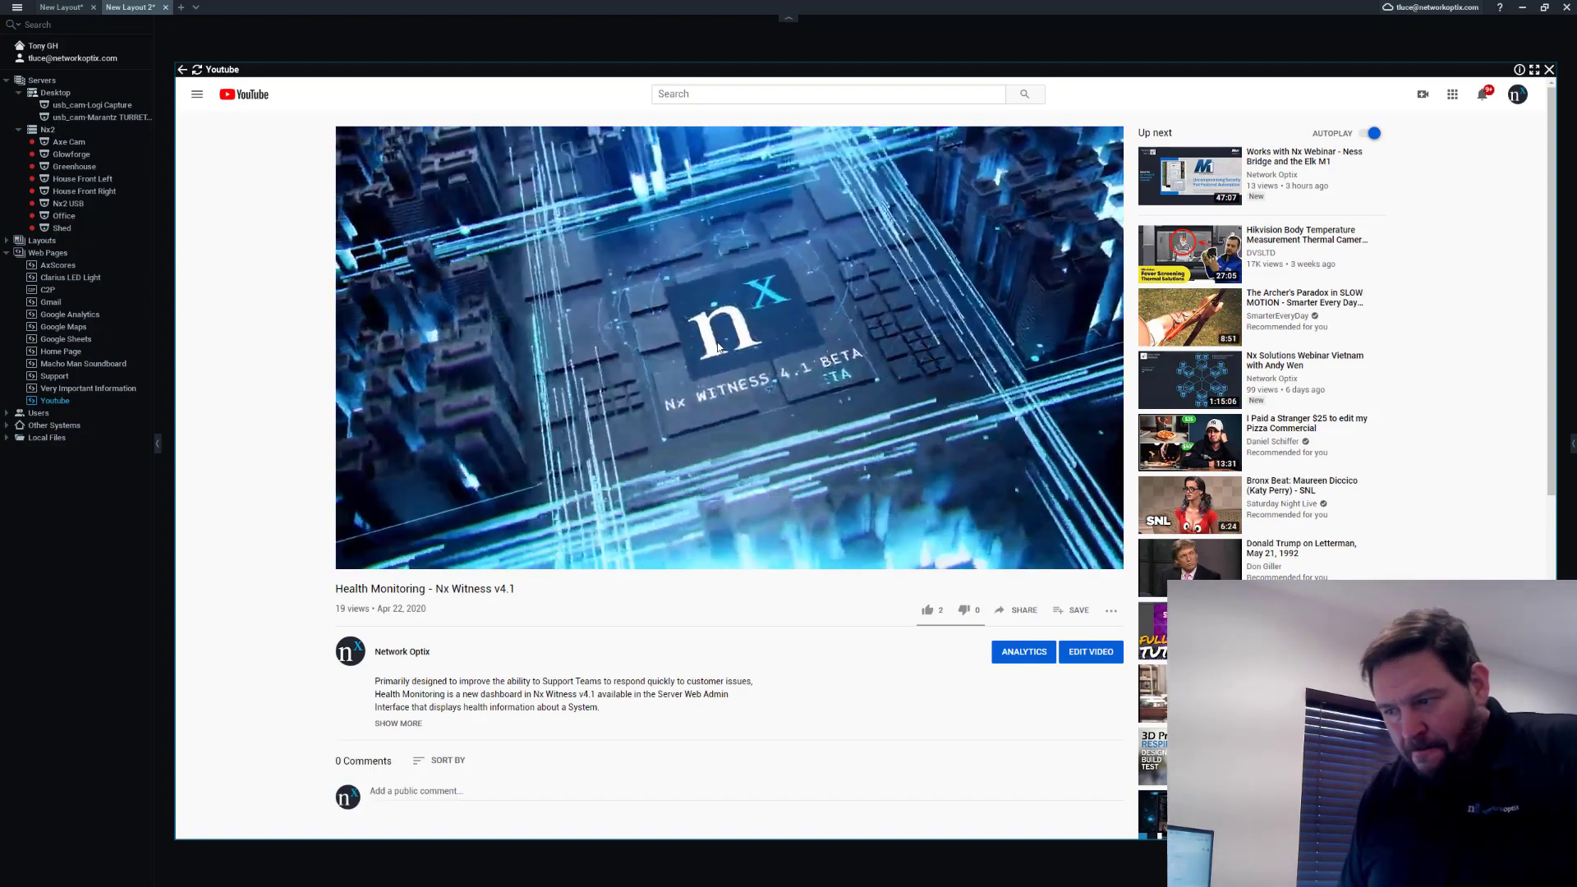
click(720, 347)
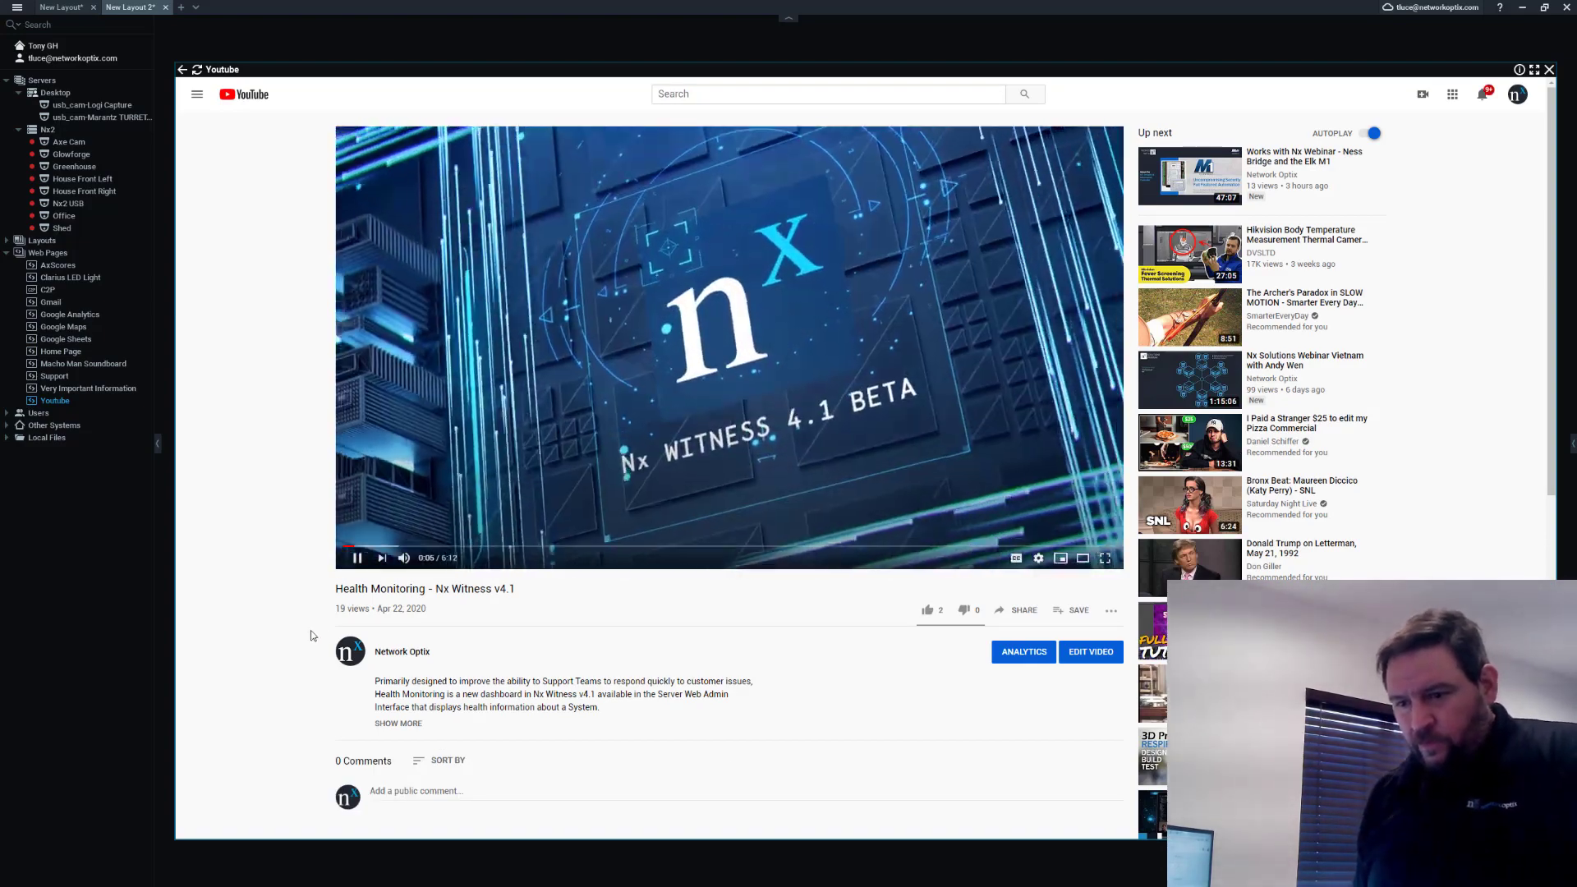
click(355, 558)
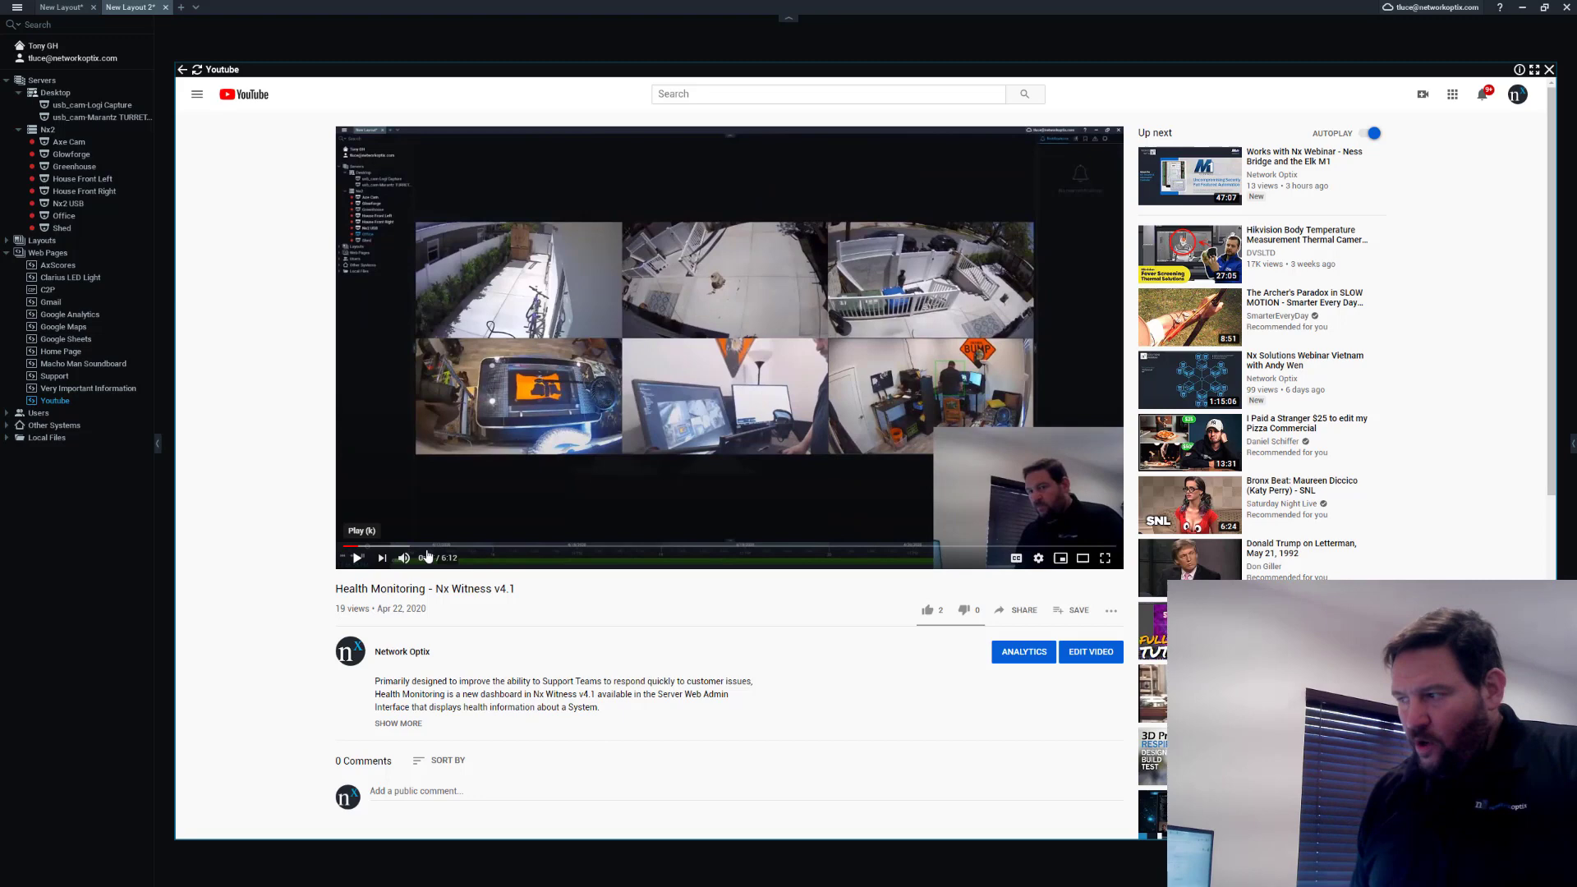
click(1515, 93)
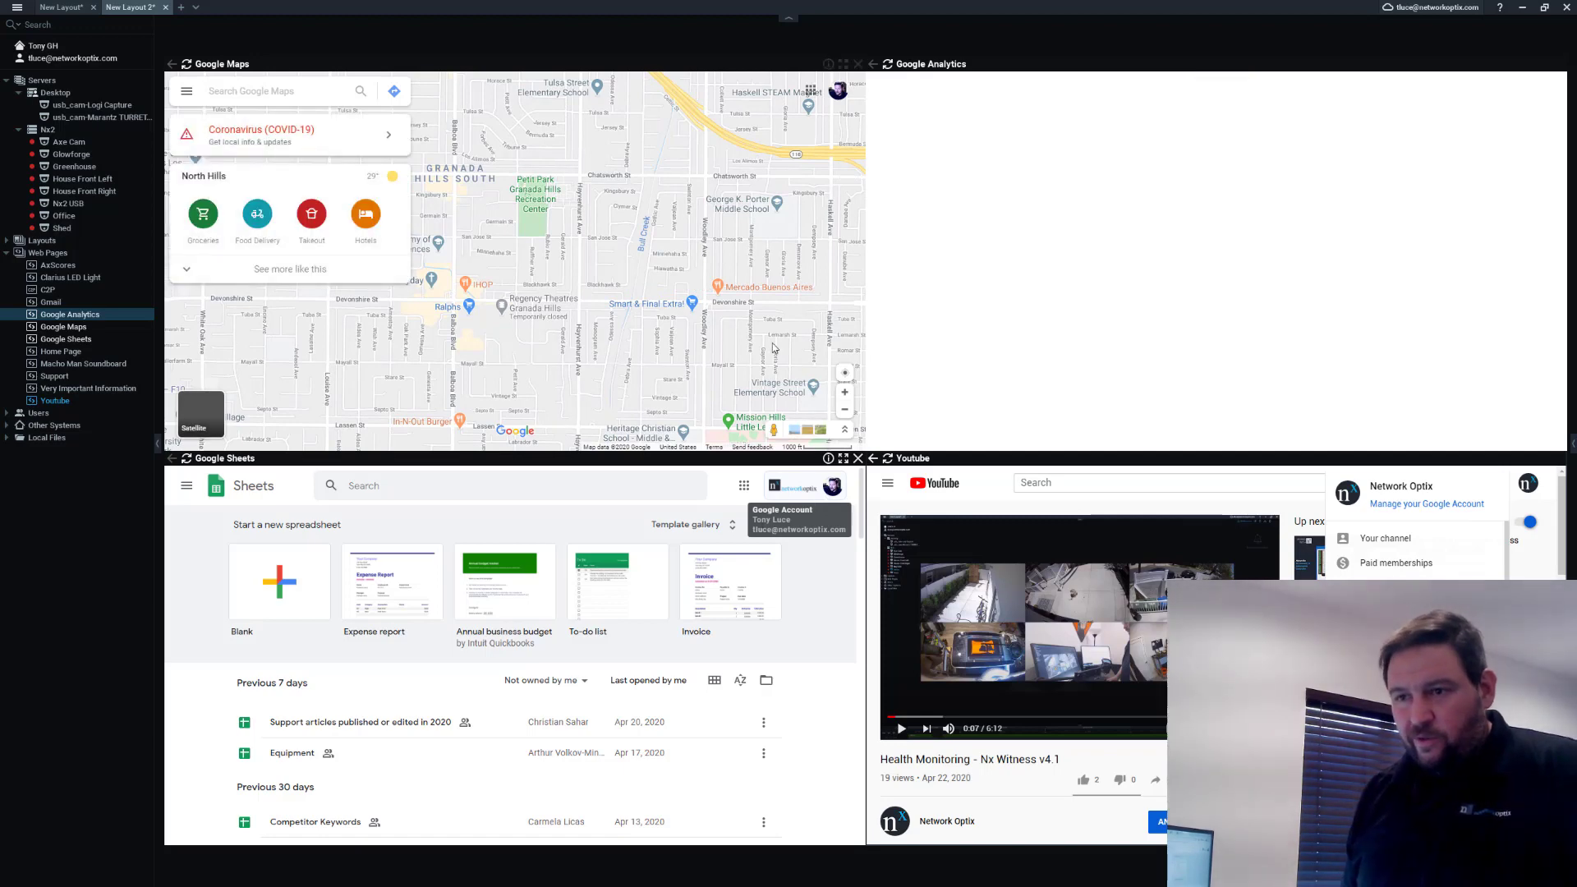
Place the Glowforge and another camera feed beside the web pages in the layout
click(843, 92)
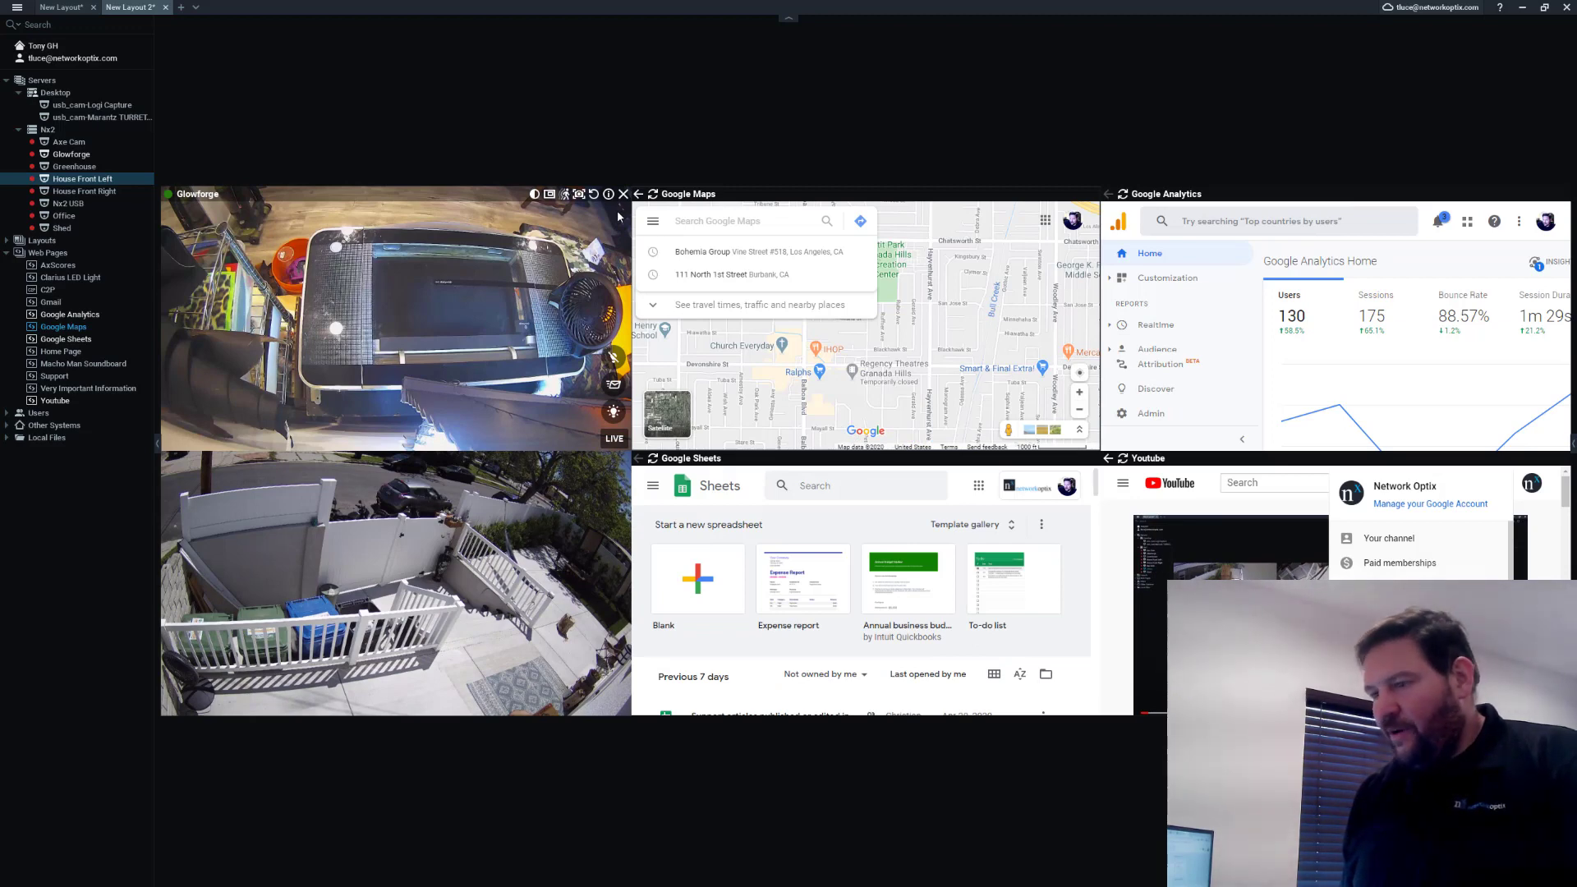
mouse_move(621, 207)
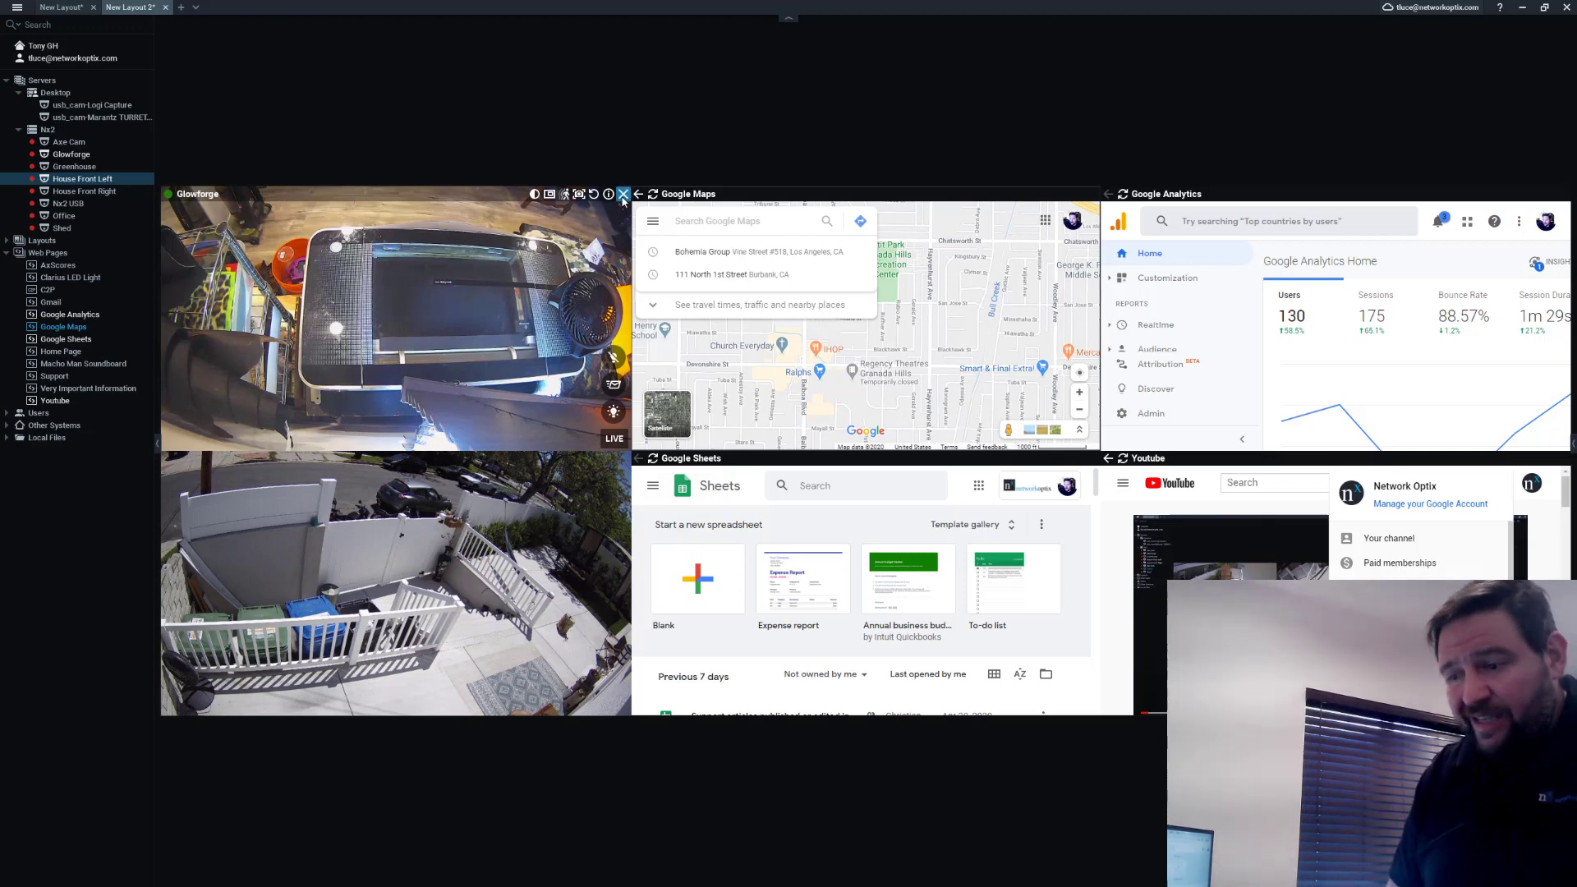
mouse_move(624, 193)
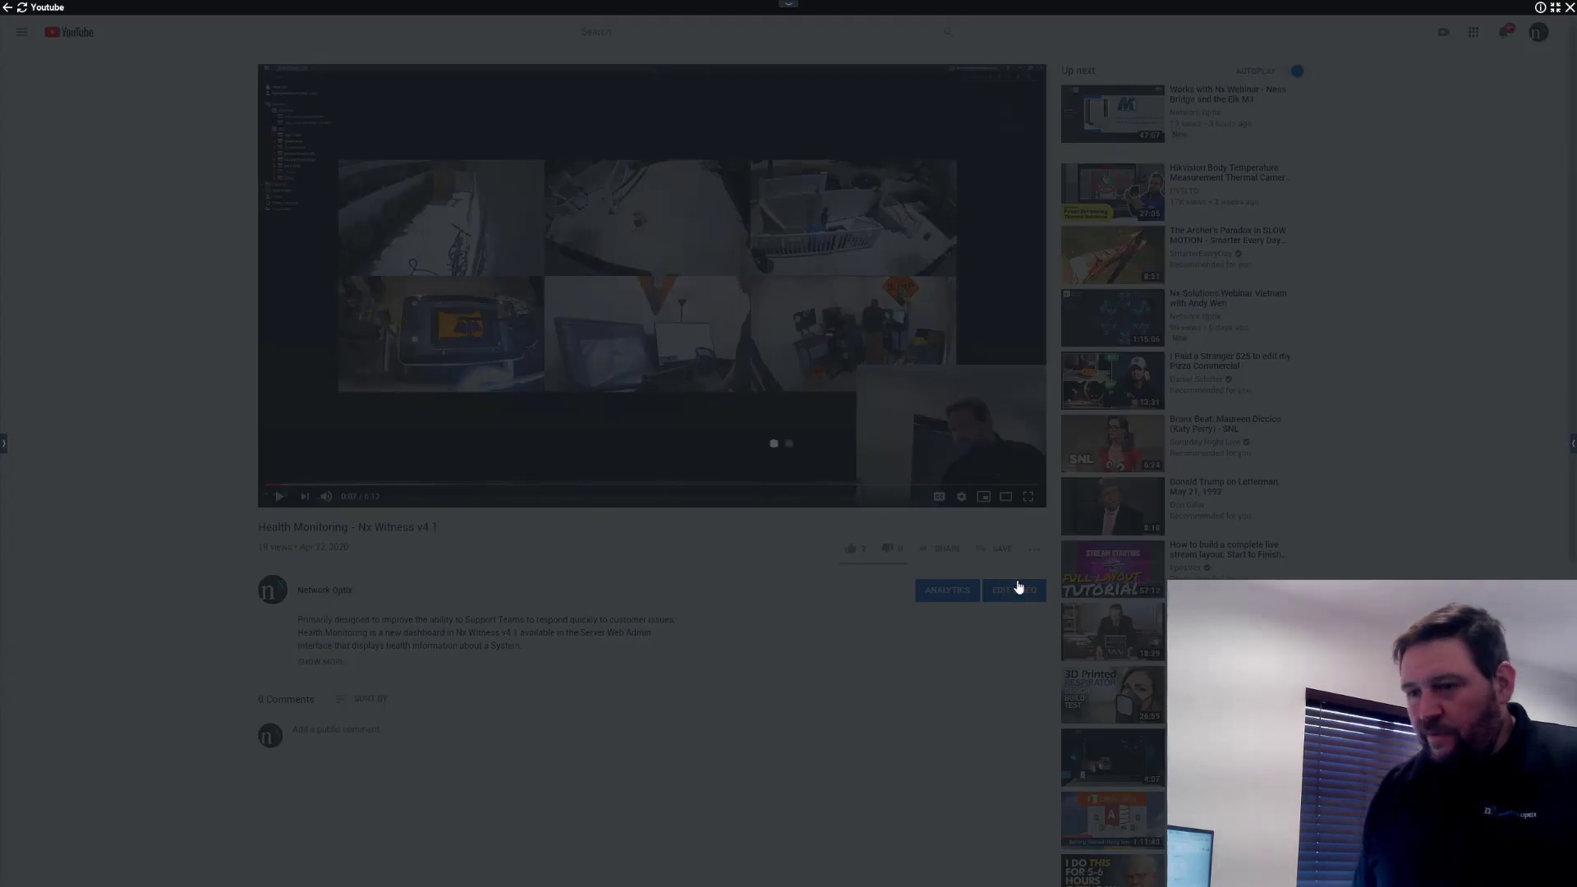
Start a Download of the Health Monitoring video from its Studio details page
click(1013, 589)
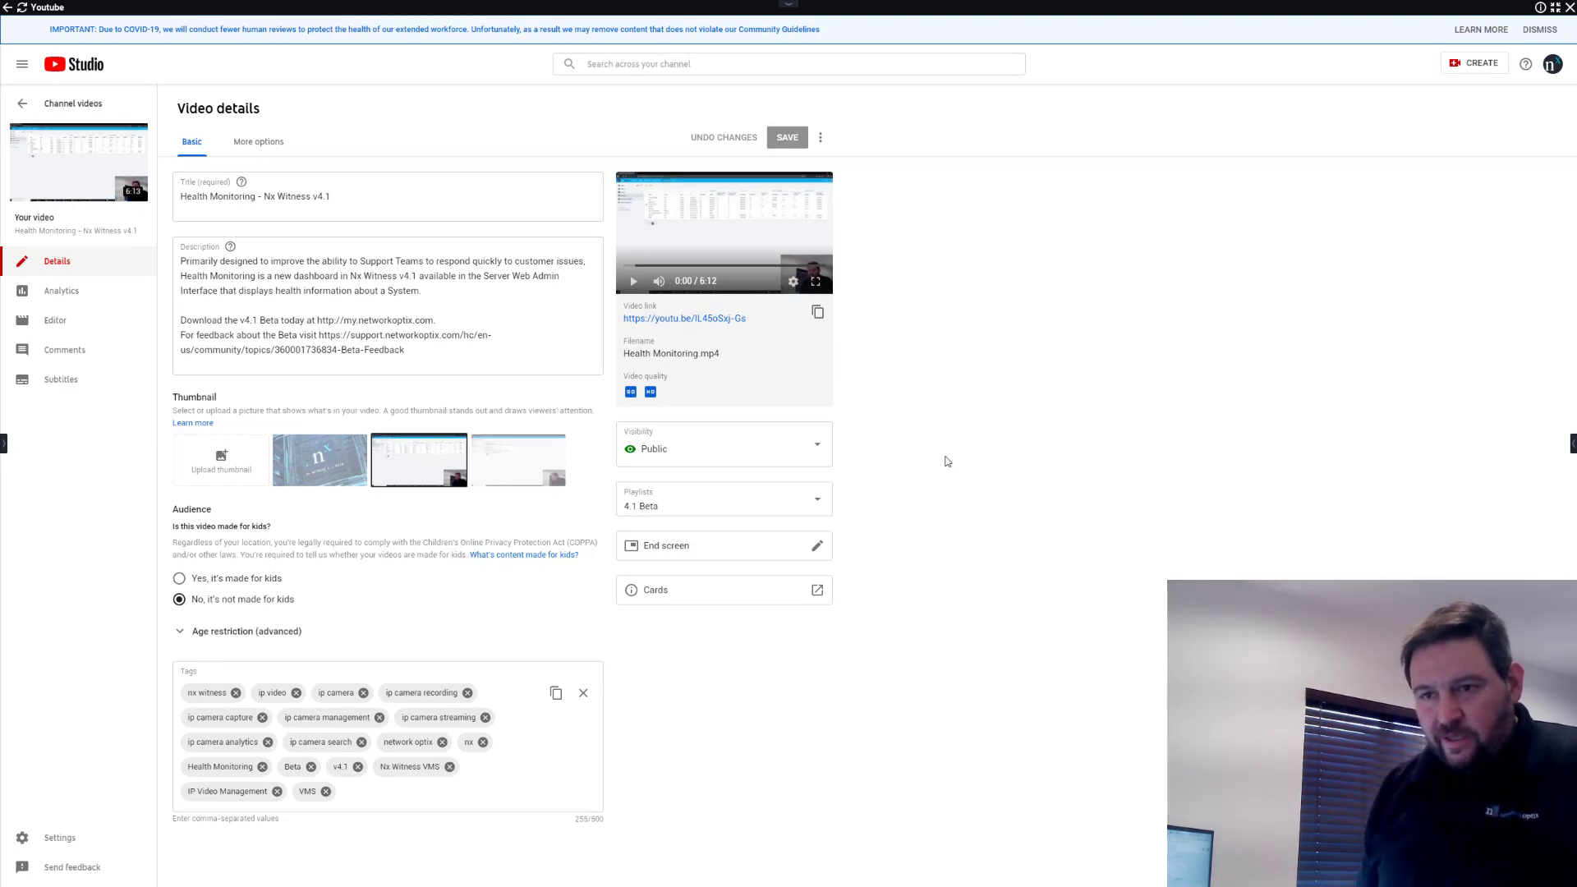
click(821, 137)
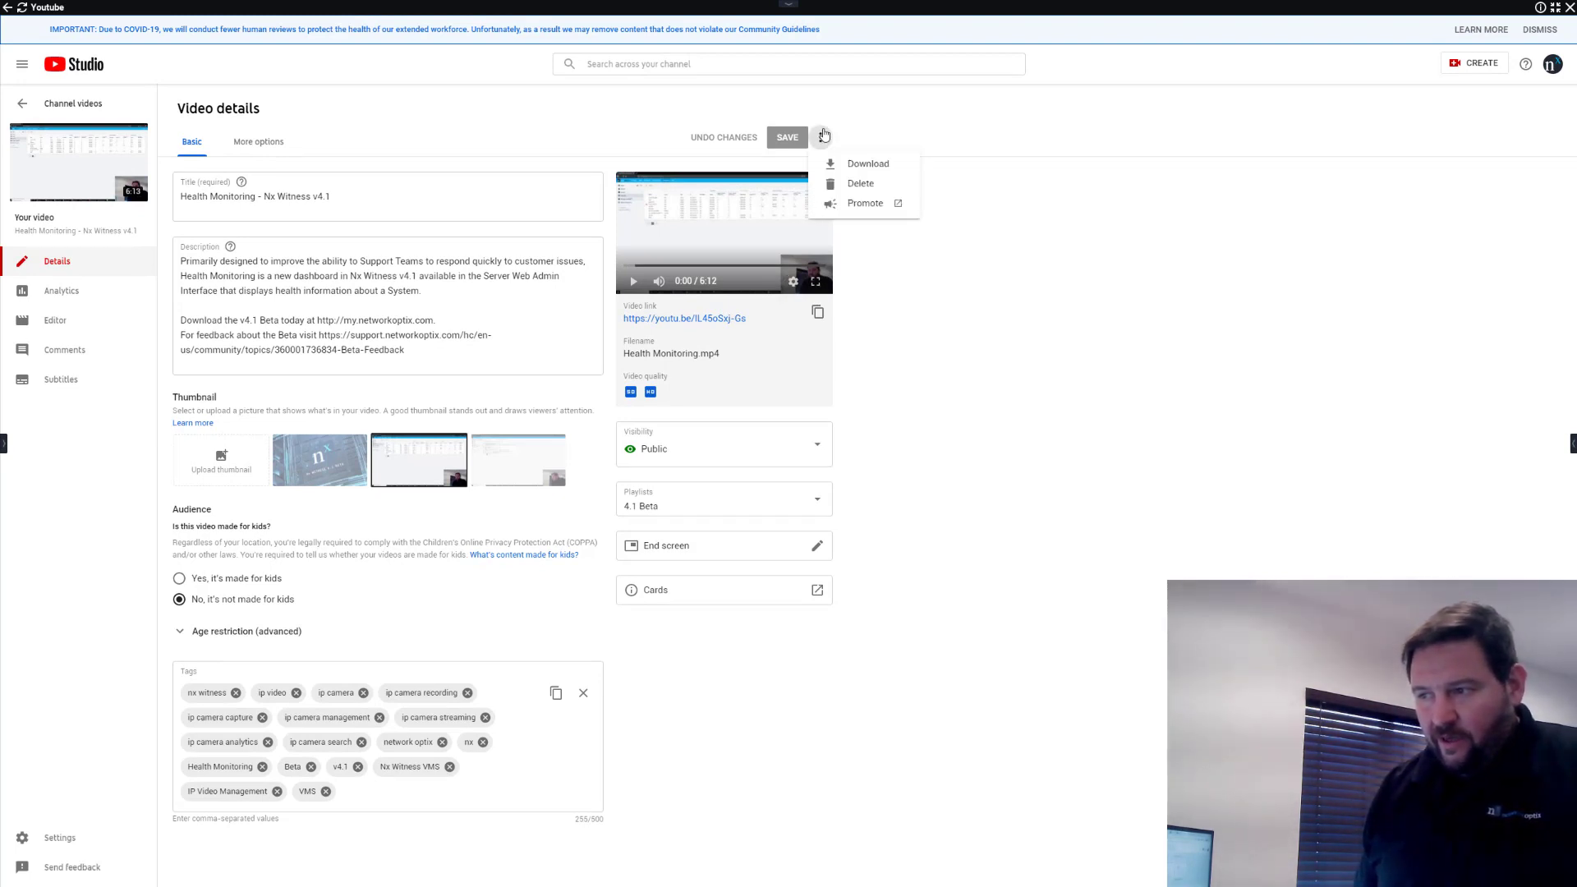
click(867, 162)
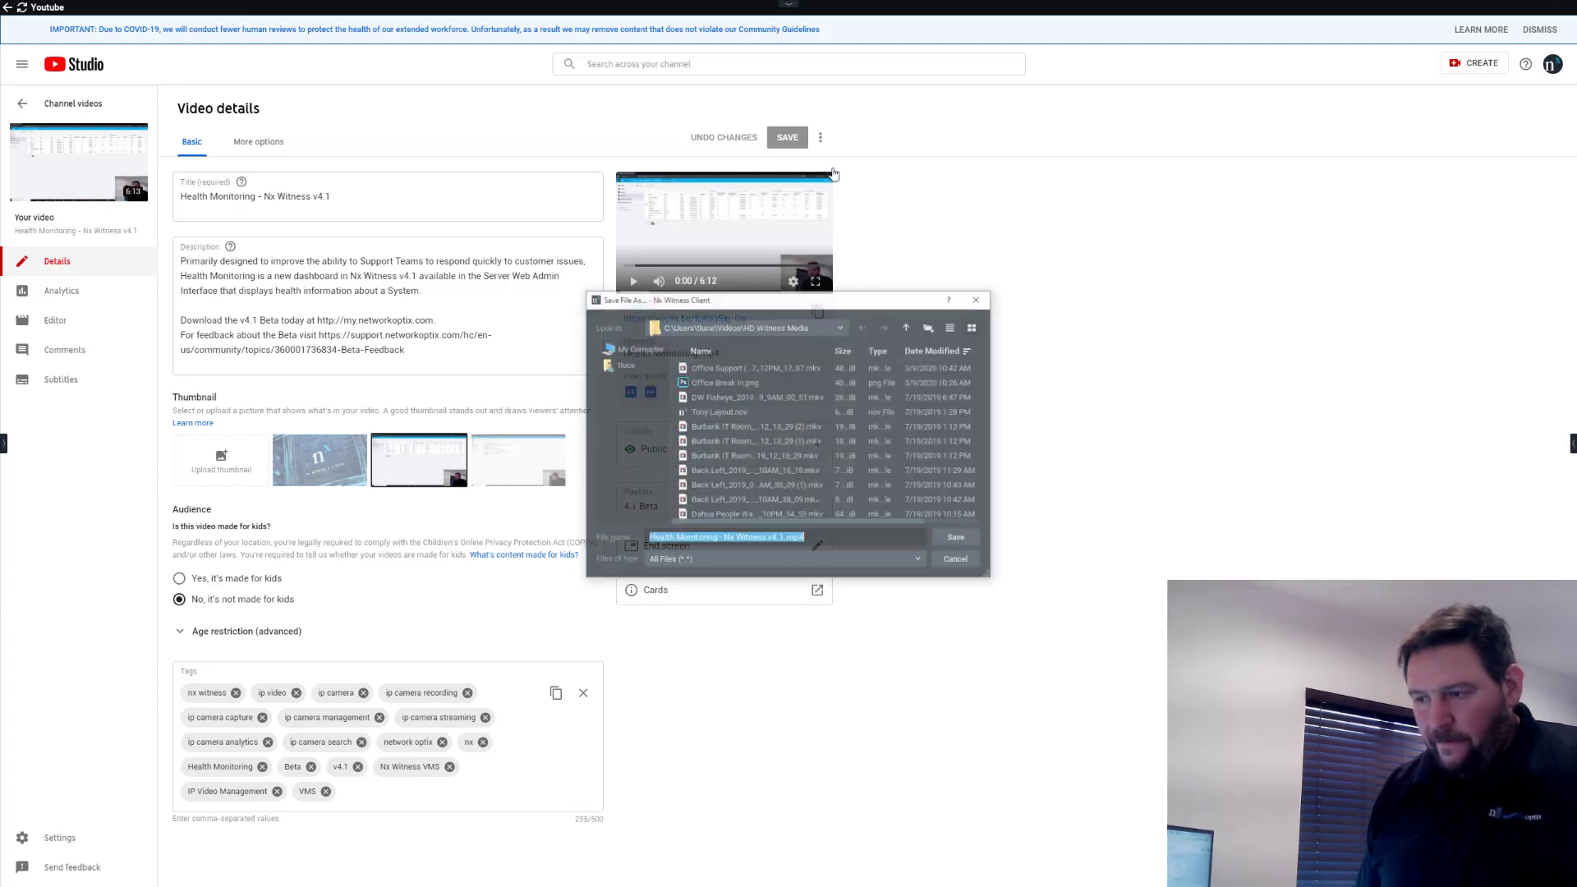